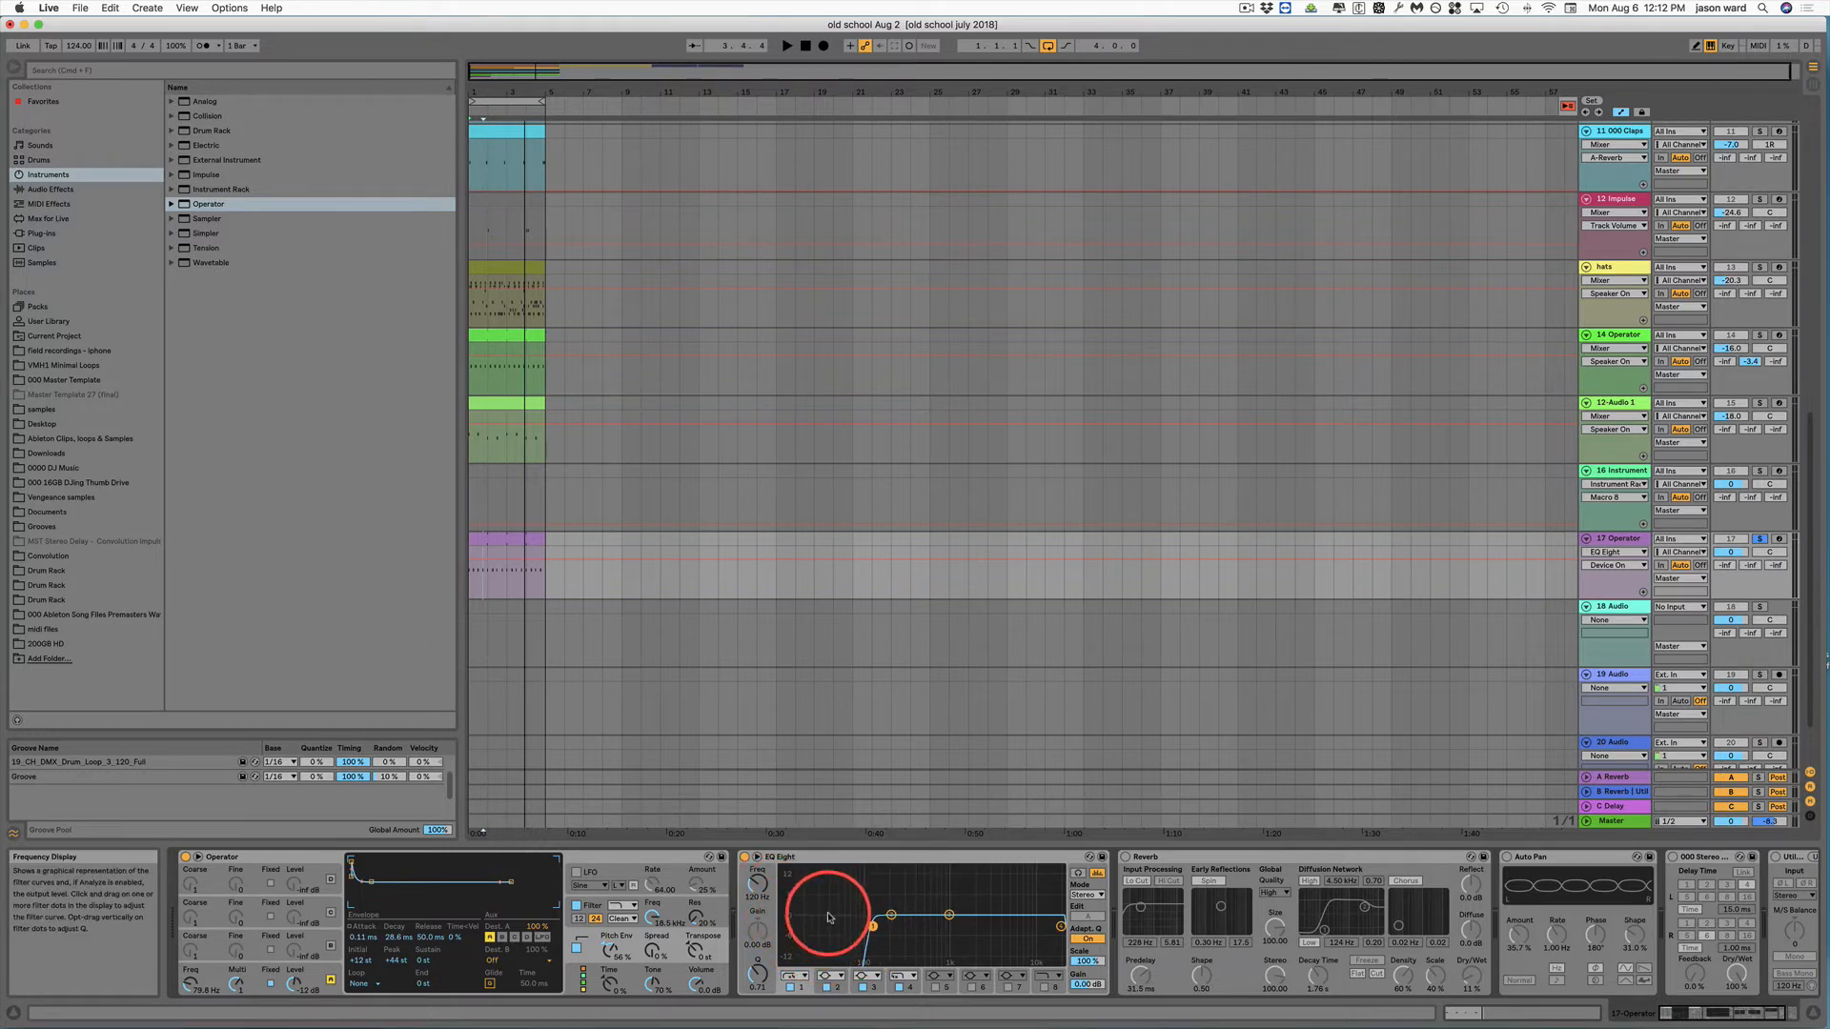
# Drag the low cut band's point right to raise its cutoff frequency and fine-tune it
pyautogui.moveTo(833, 913); pyautogui.dragTo(881, 928)
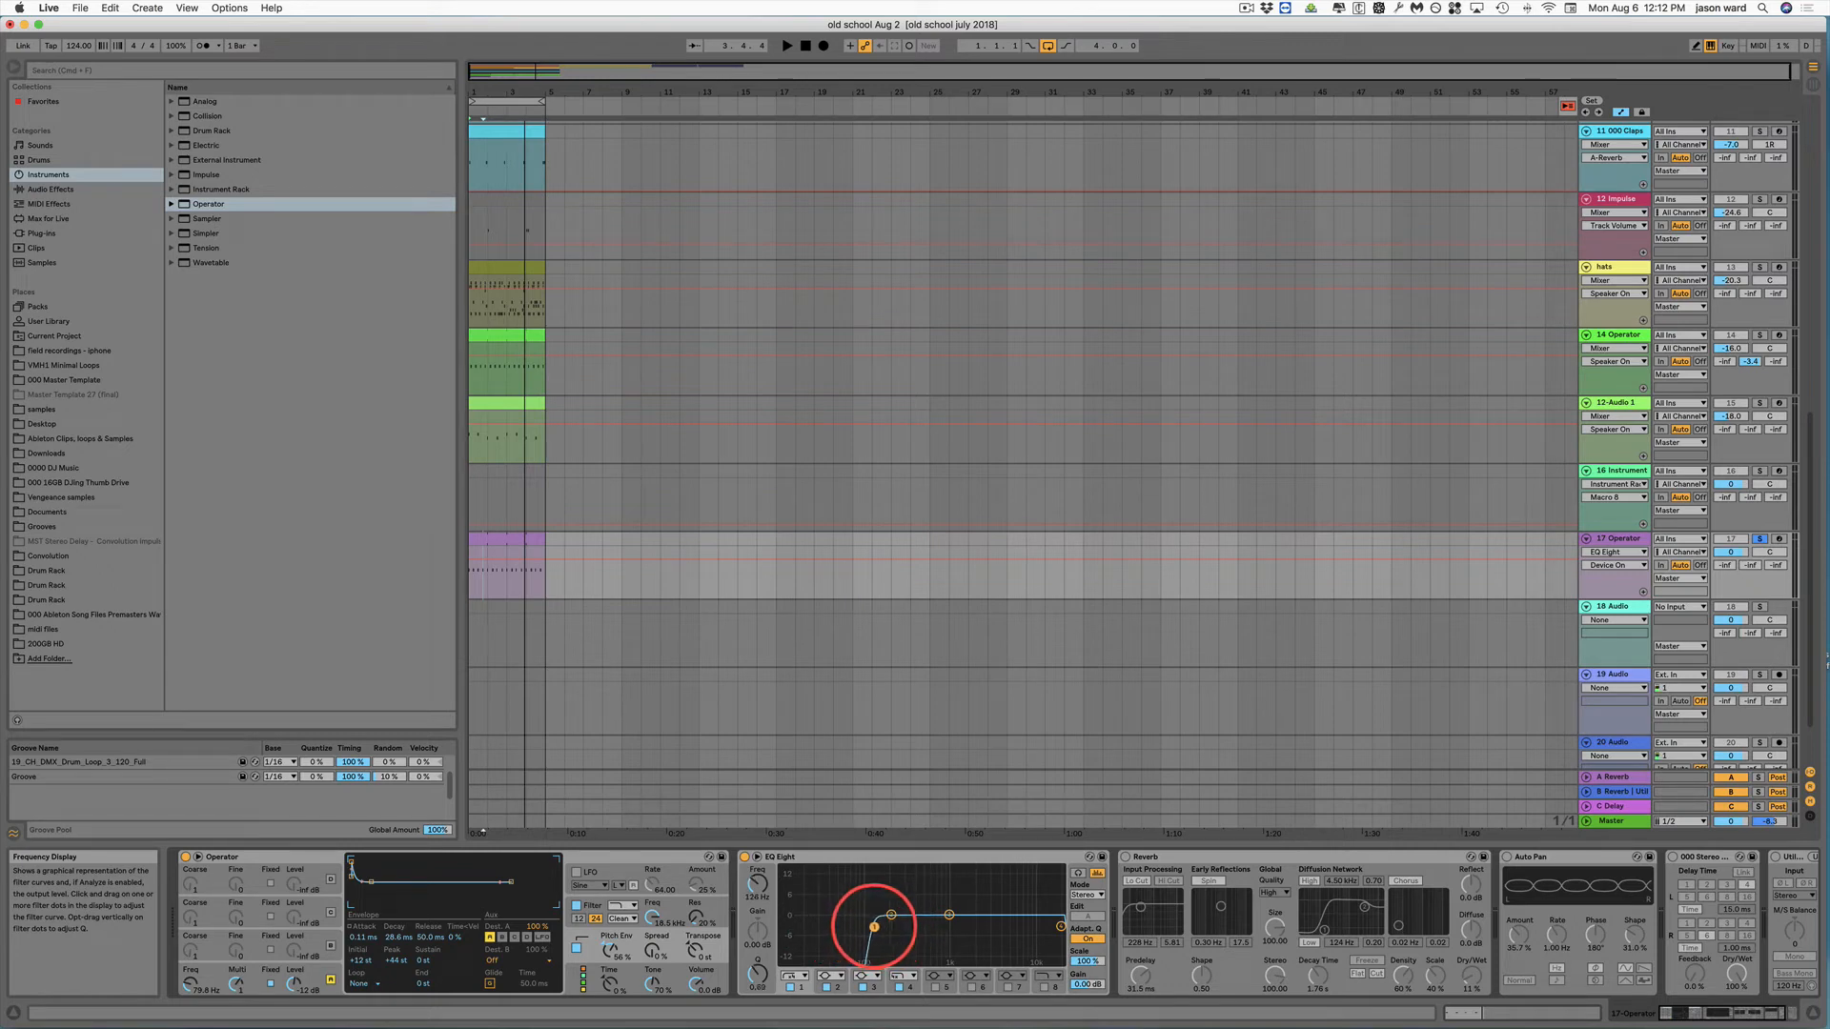
pyautogui.moveTo(873, 928); pyautogui.dragTo(886, 917)
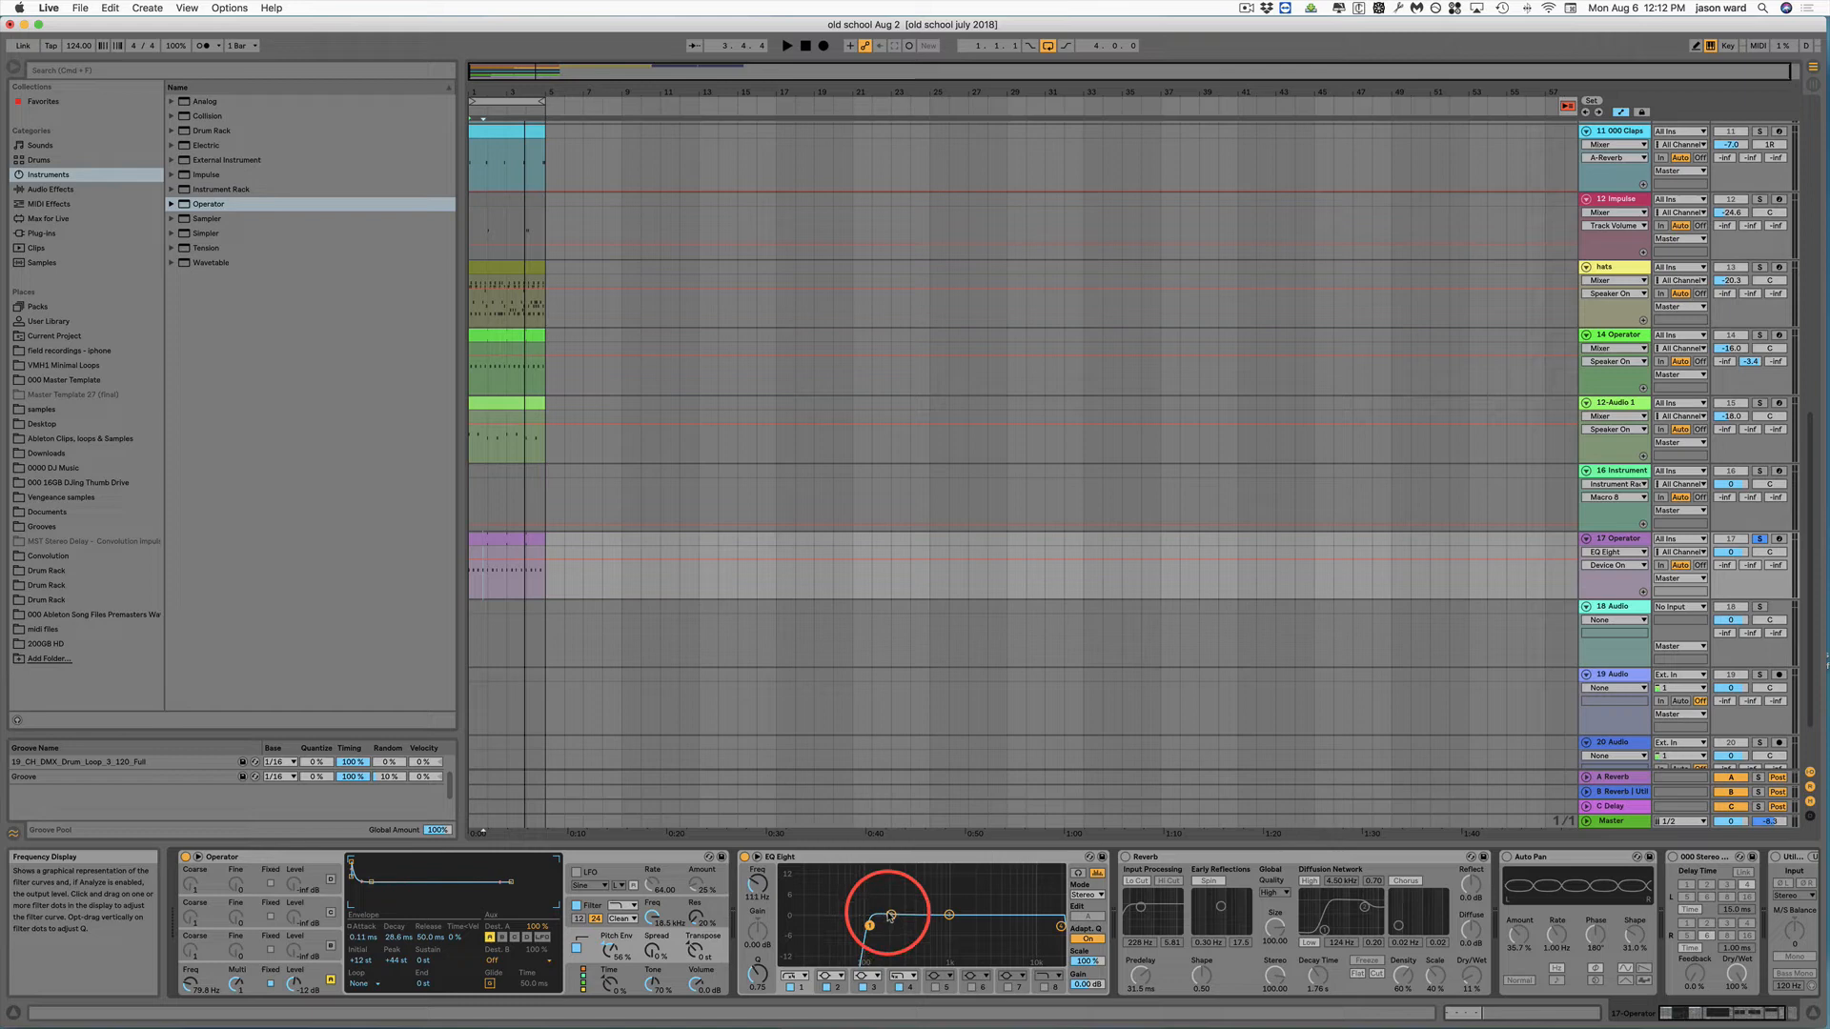
# Pull band 2 down into the low-mids, set its depth, frequency and Q width to target the mud
pyautogui.moveTo(886, 913); pyautogui.dragTo(904, 938)
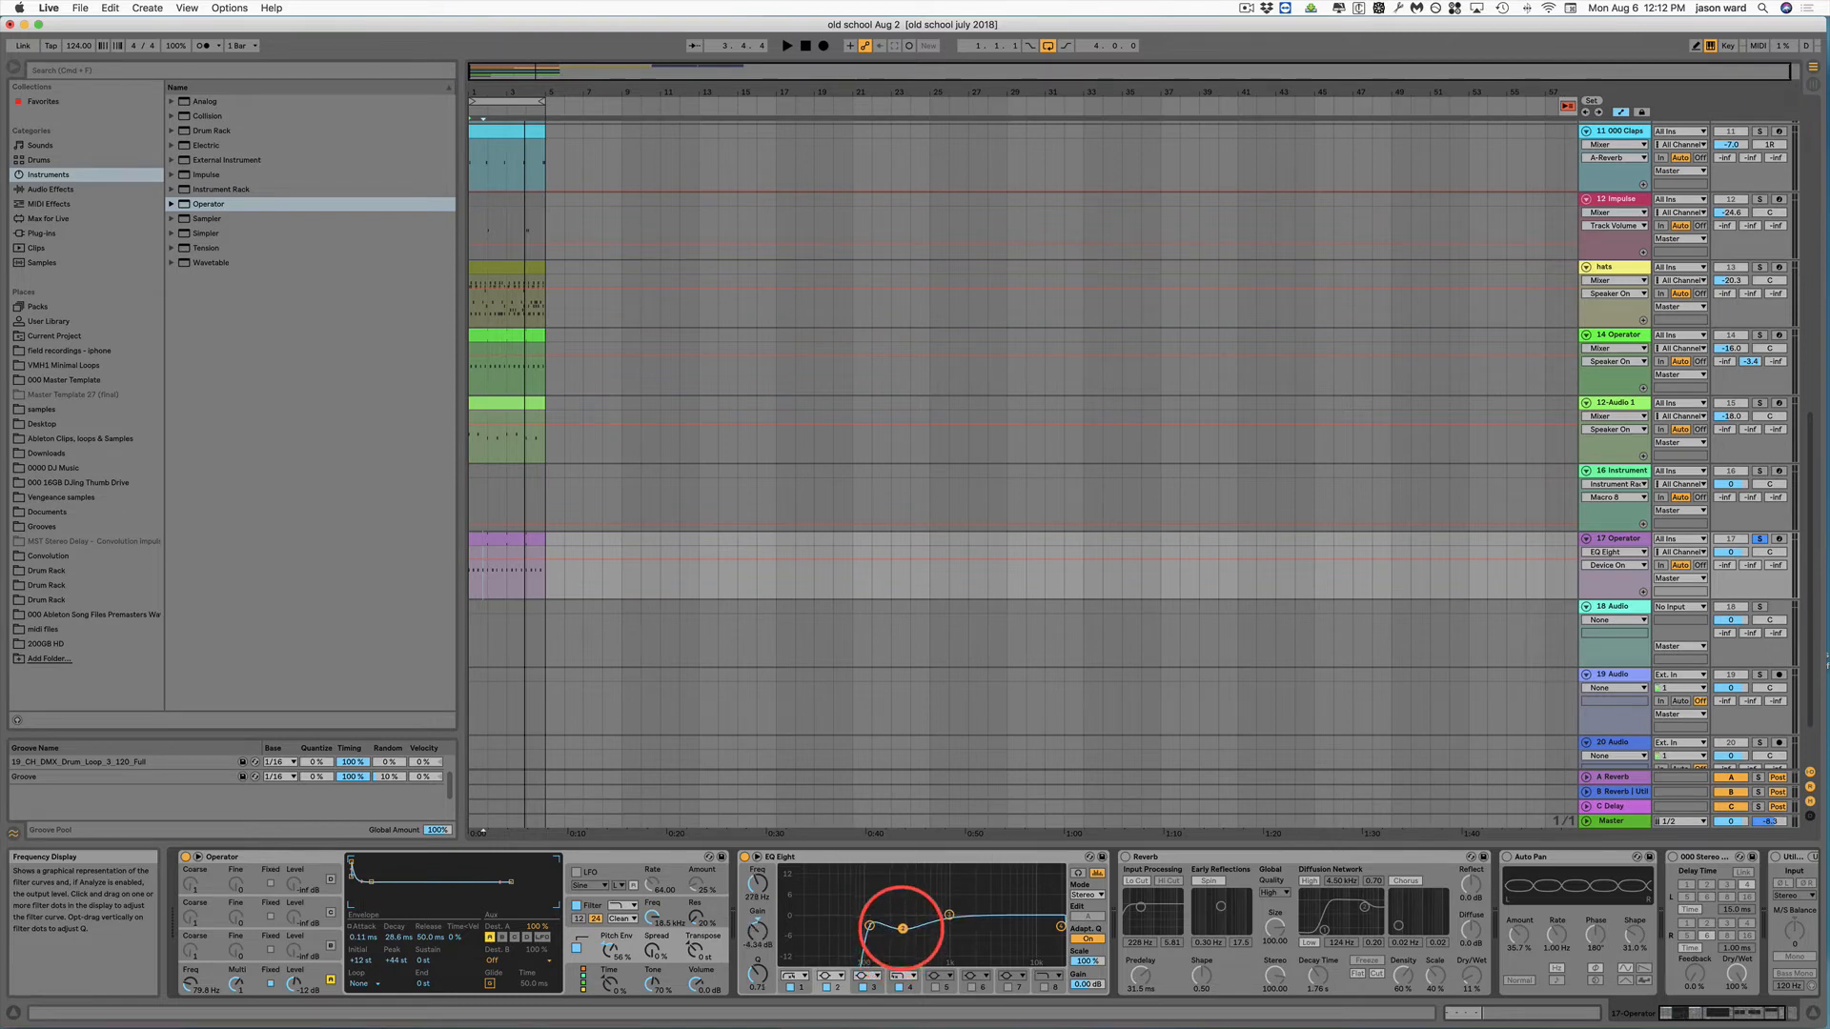
pyautogui.moveTo(934, 928); pyautogui.dragTo(904, 946)
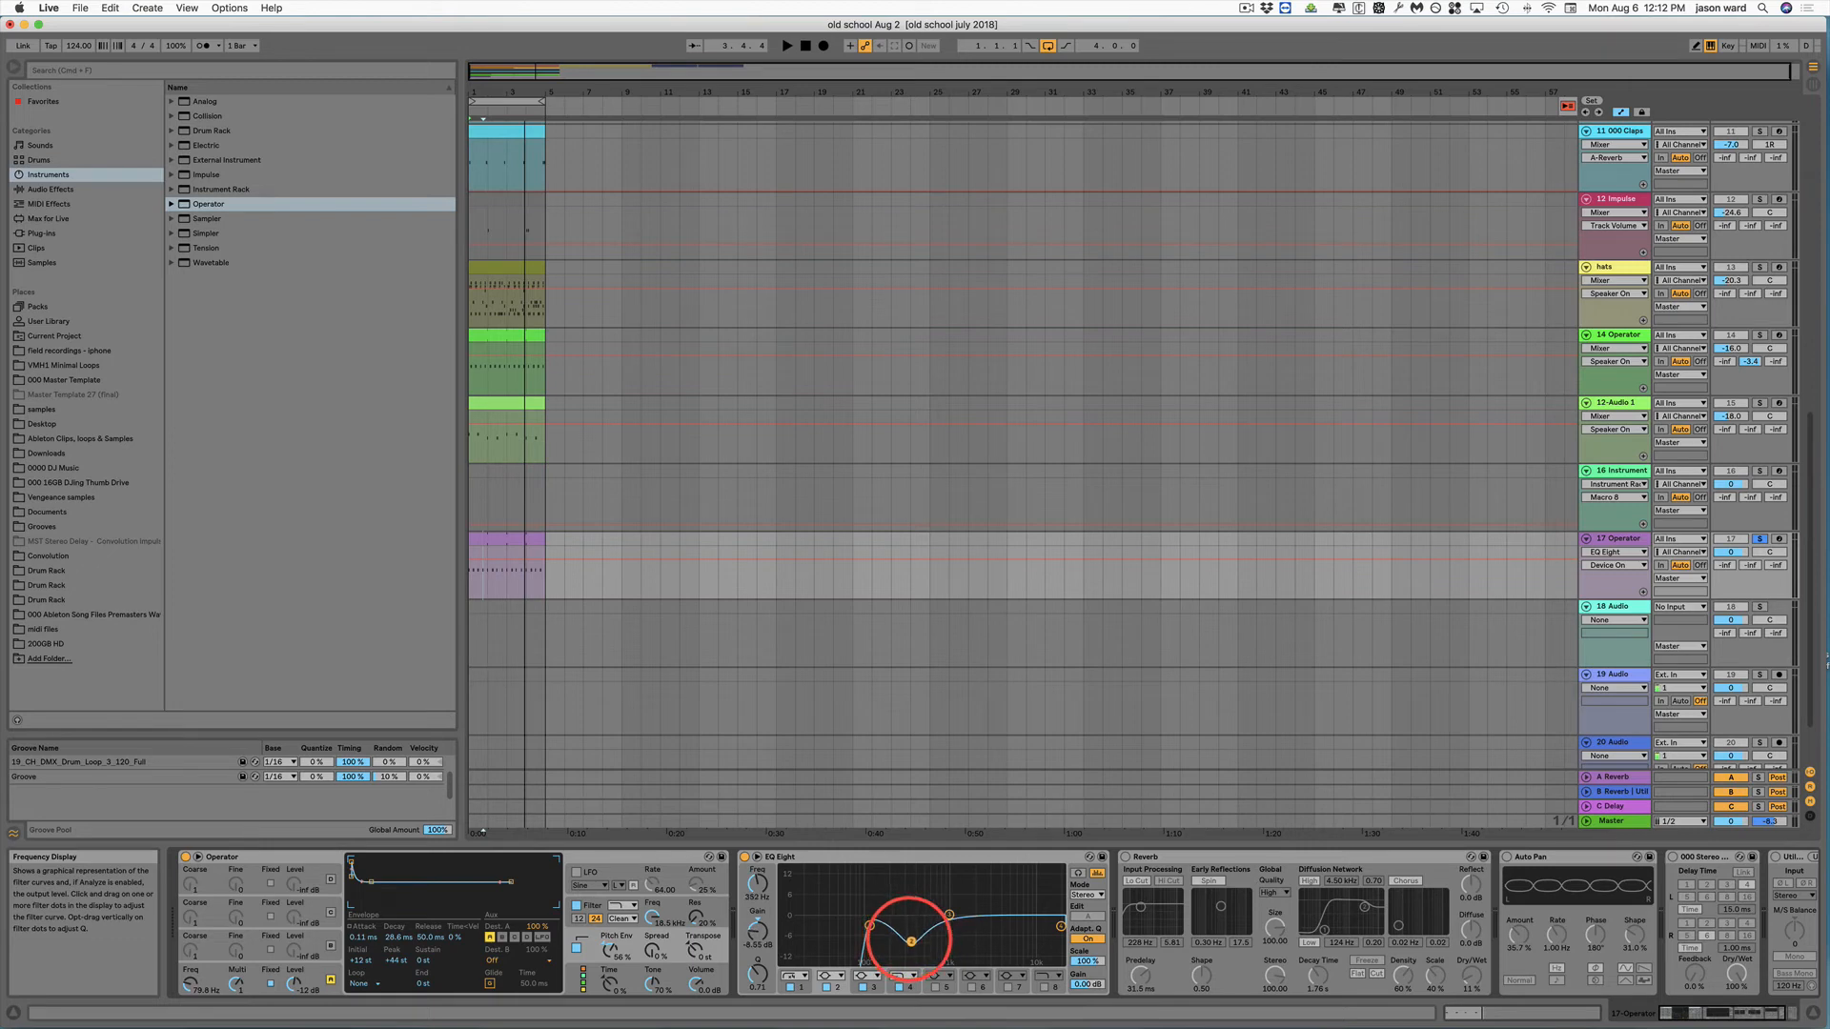
pyautogui.moveTo(904, 939); pyautogui.dragTo(912, 936)
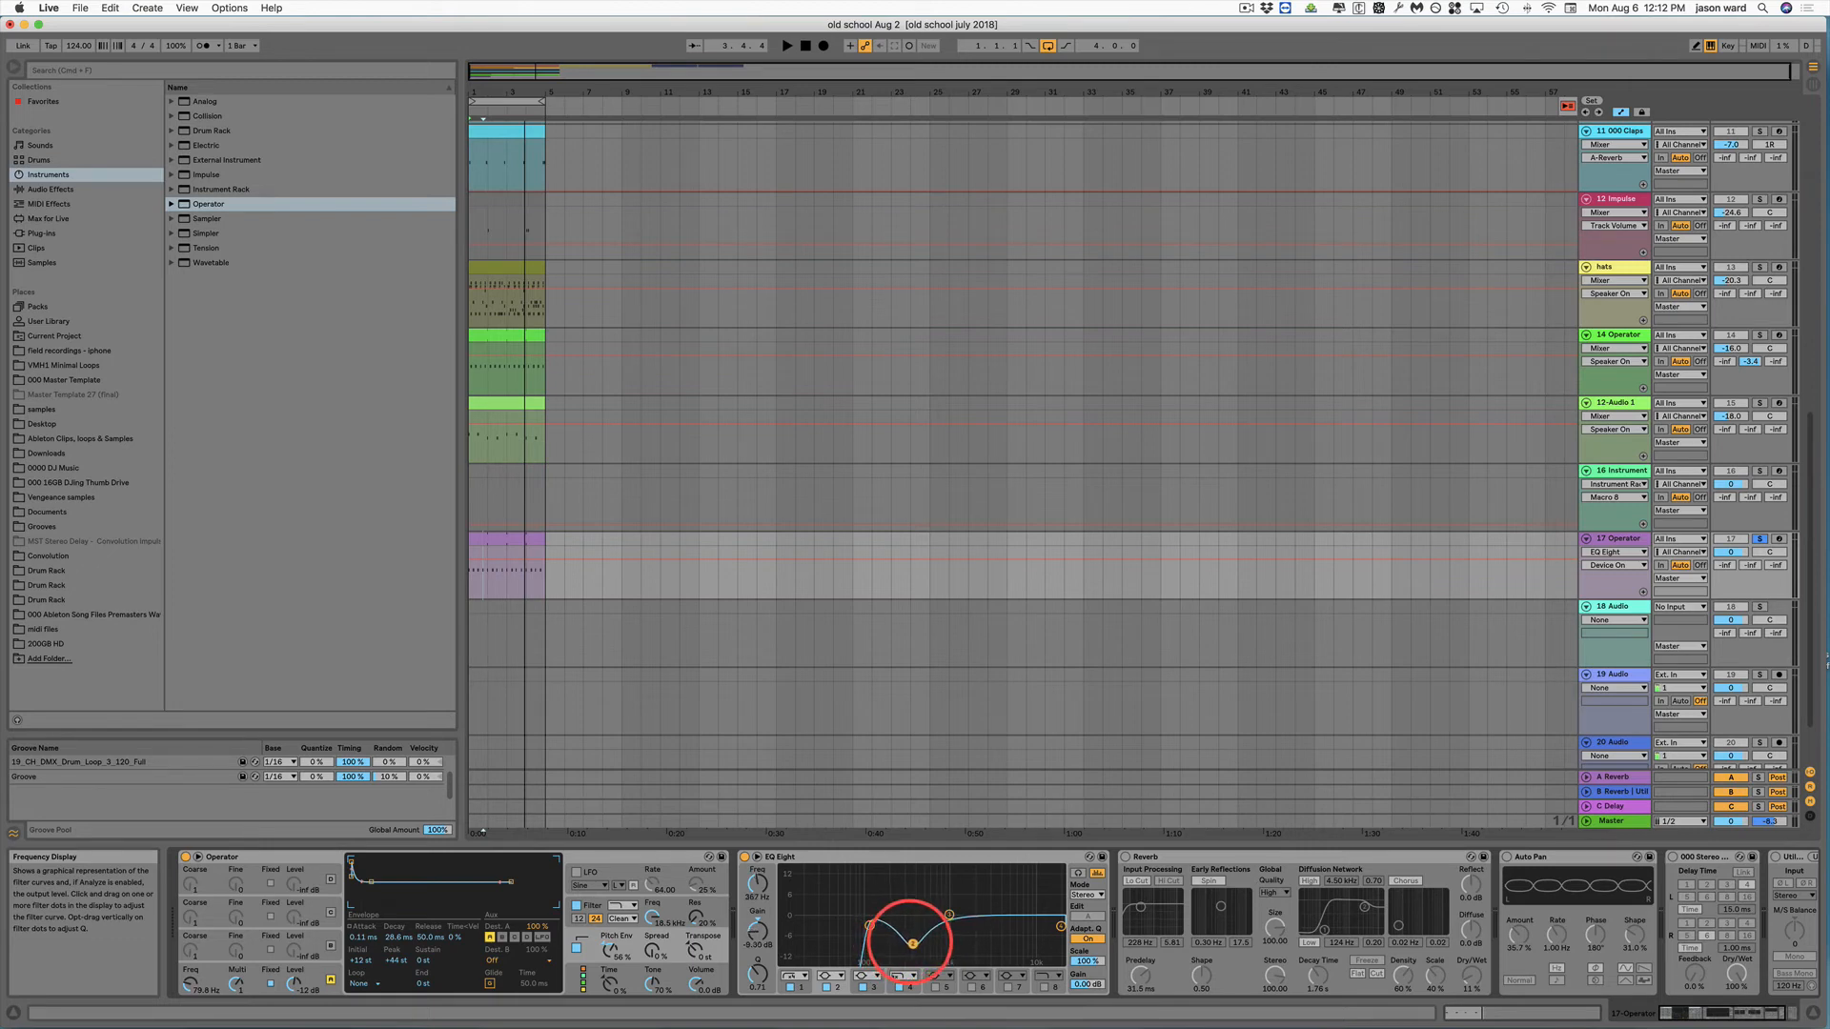
pyautogui.moveTo(908, 944); pyautogui.dragTo(872, 927)
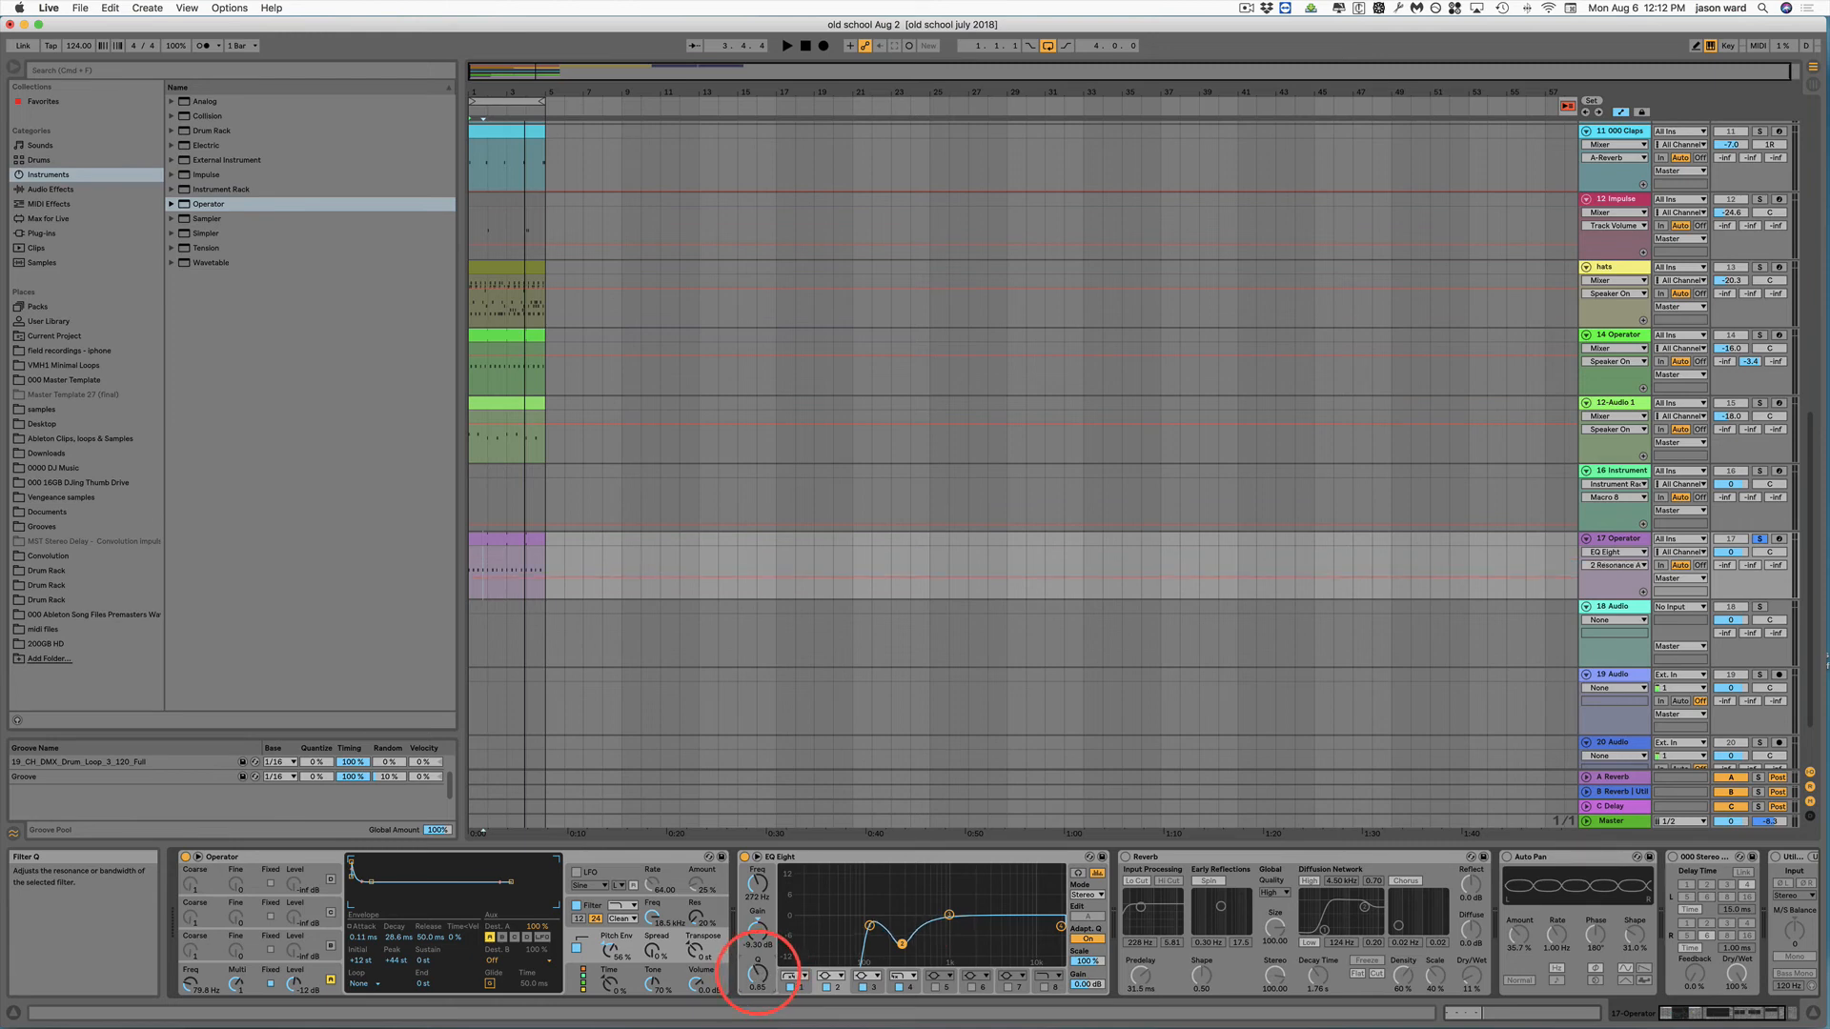
pyautogui.moveTo(916, 913); pyautogui.dragTo(902, 932)
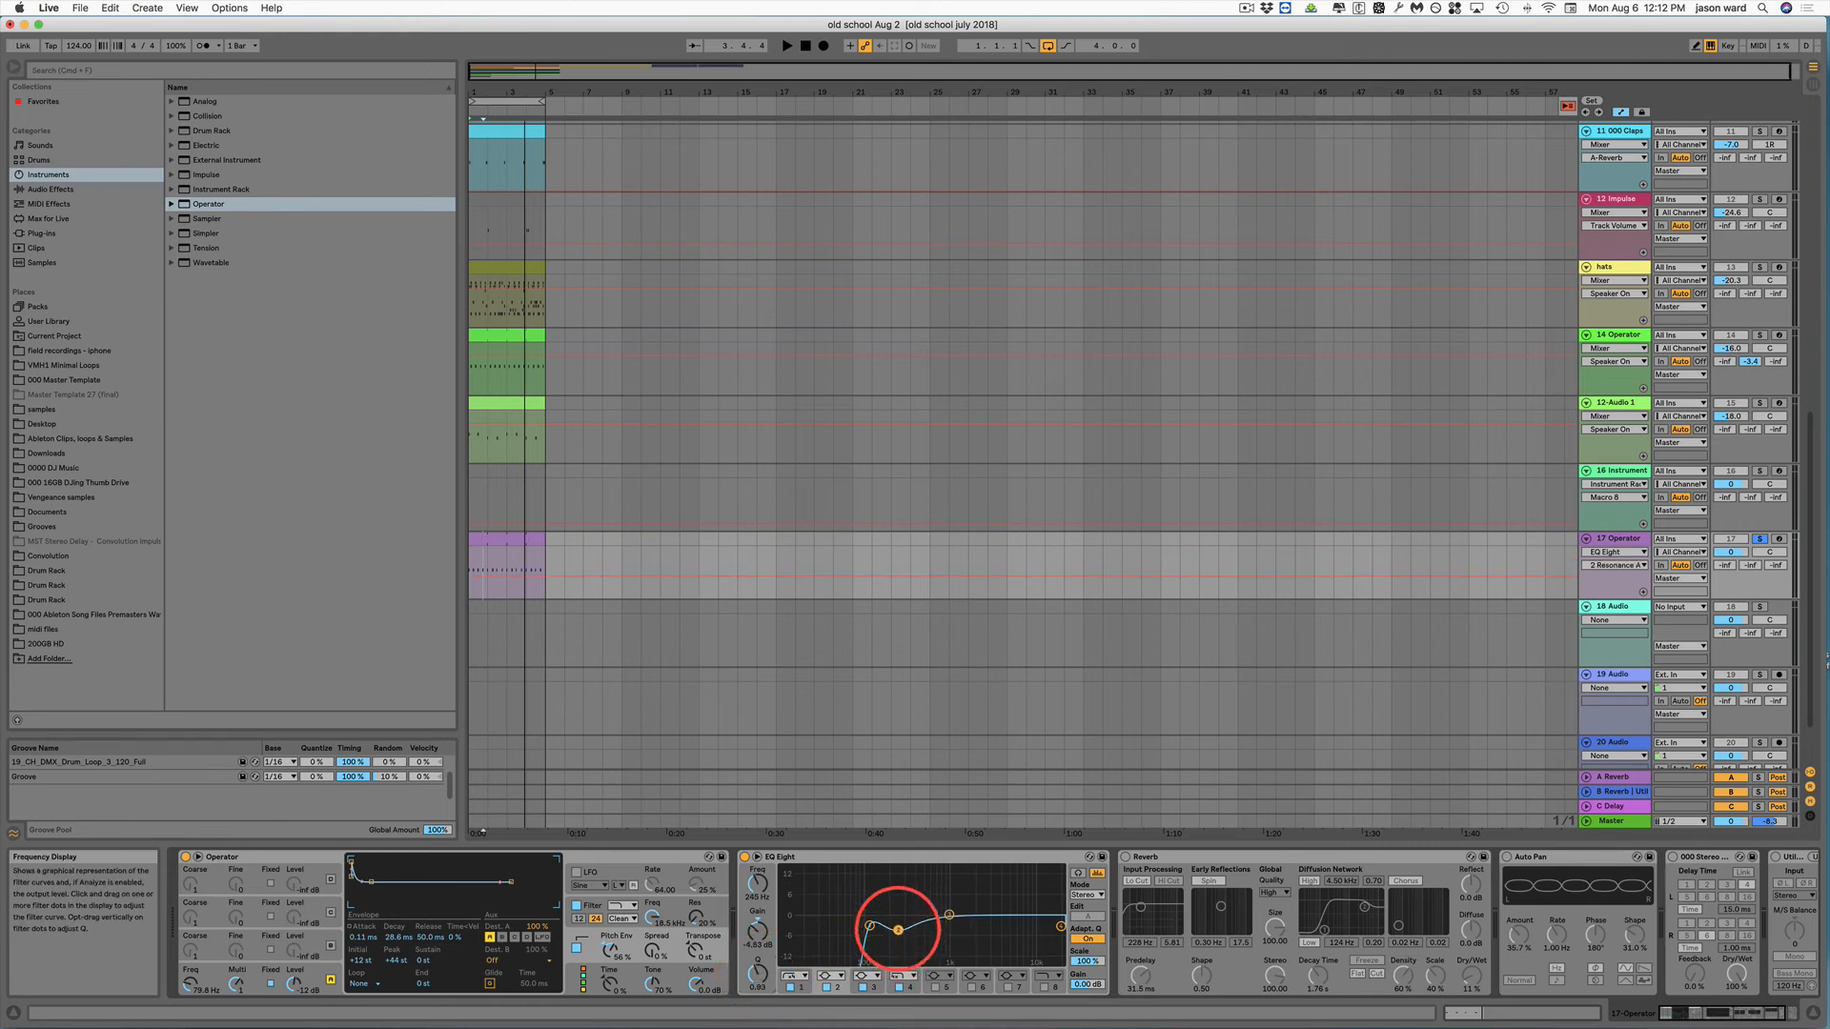
pyautogui.moveTo(896, 898); pyautogui.dragTo(898, 934)
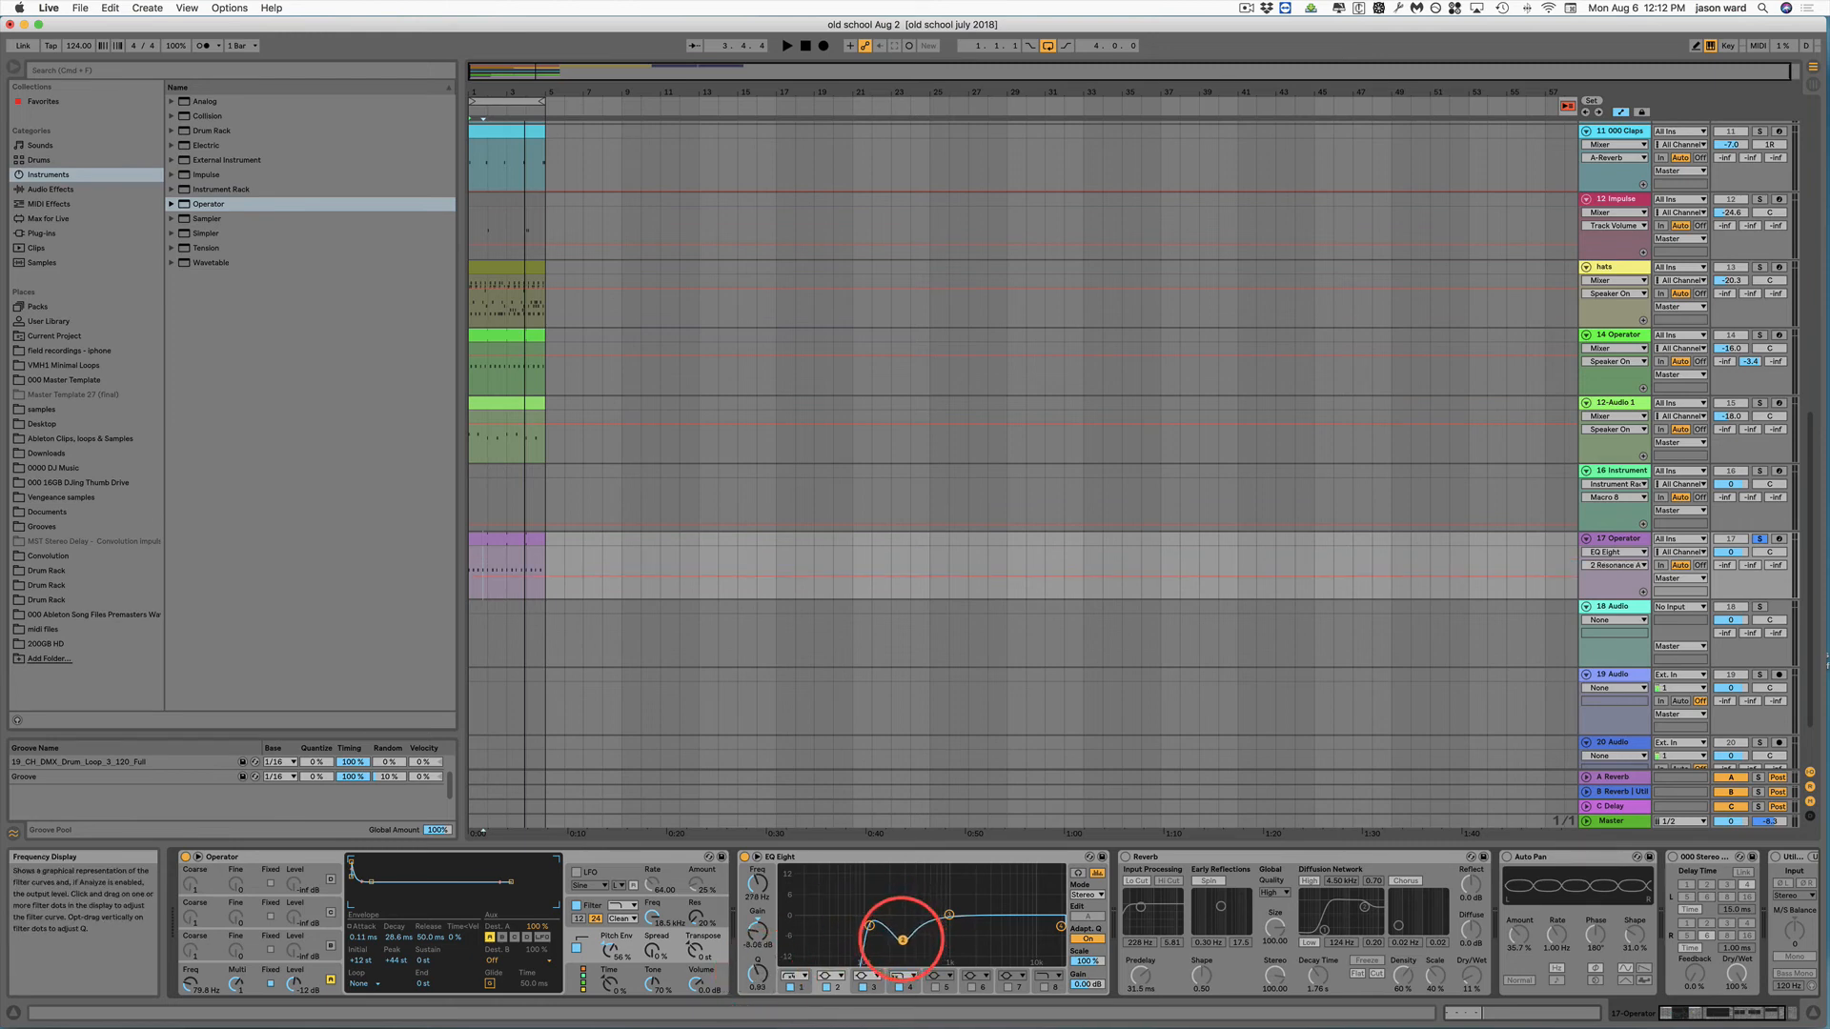